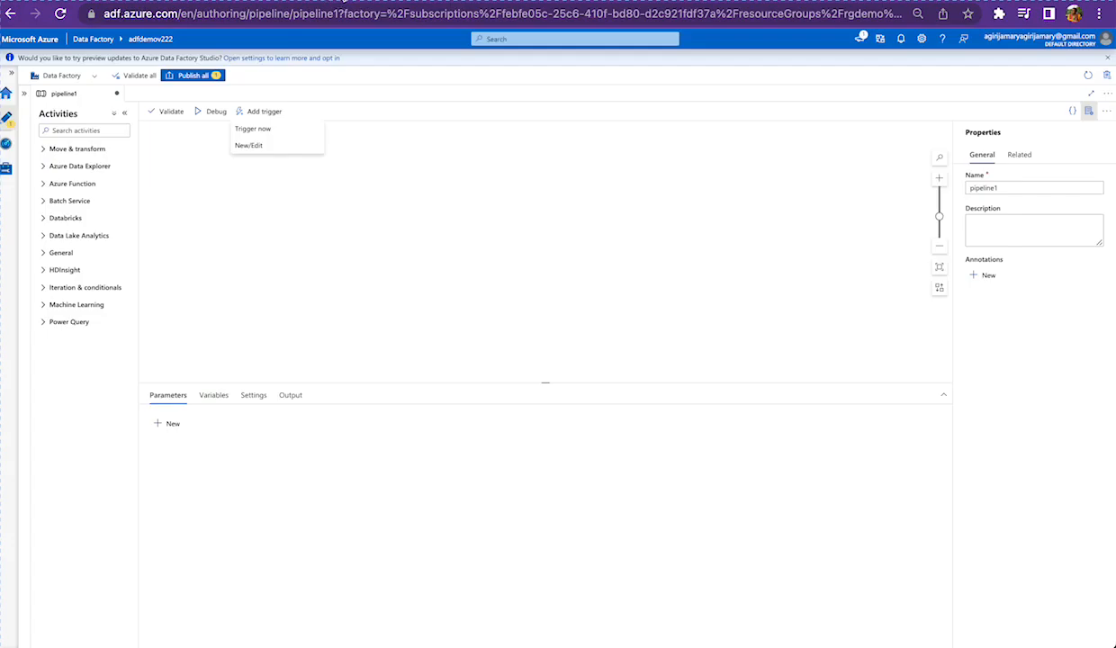
# Step: Repeatedly show and dismiss the Add trigger choices, leaving the empty pipeline1 canvas
pyautogui.click(338, 201)
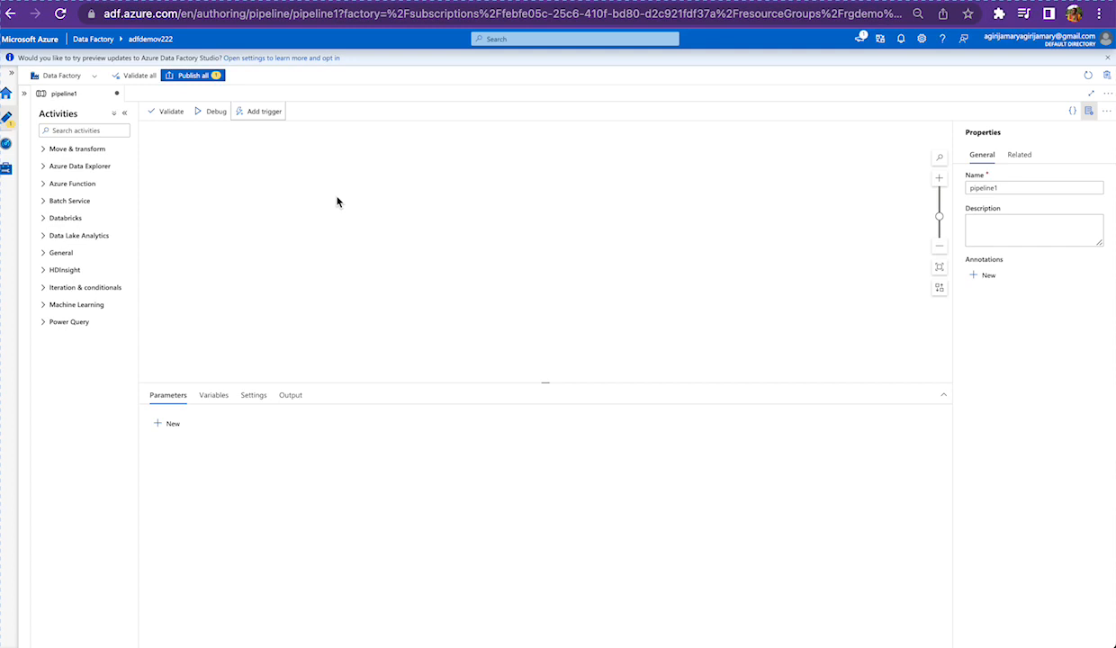
pyautogui.moveTo(216, 112)
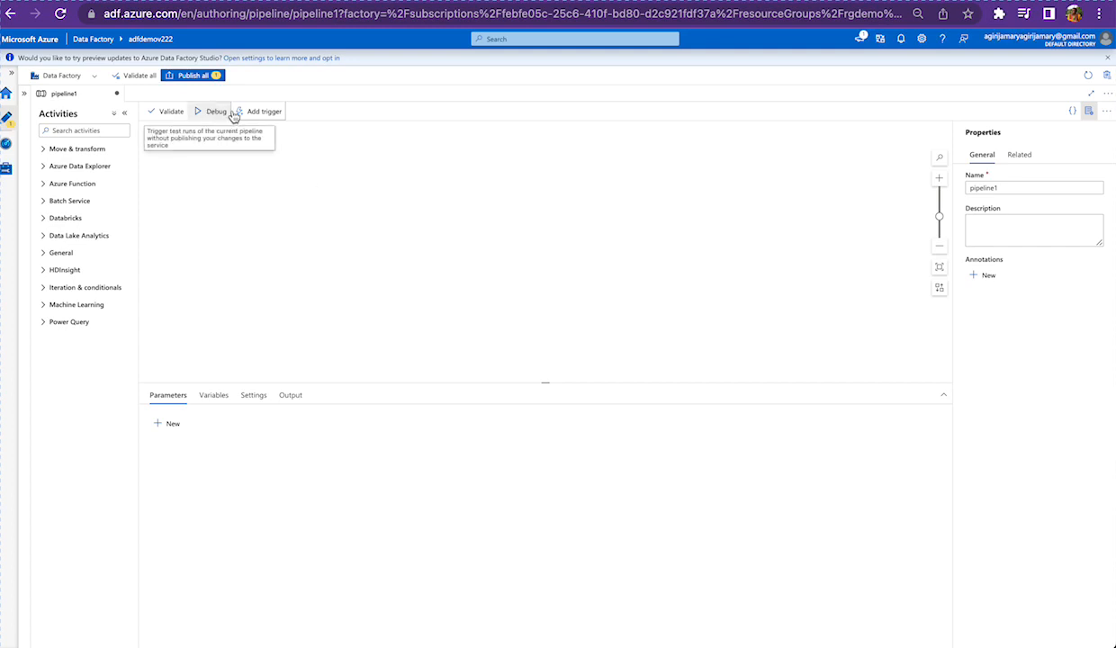
pyautogui.click(263, 112)
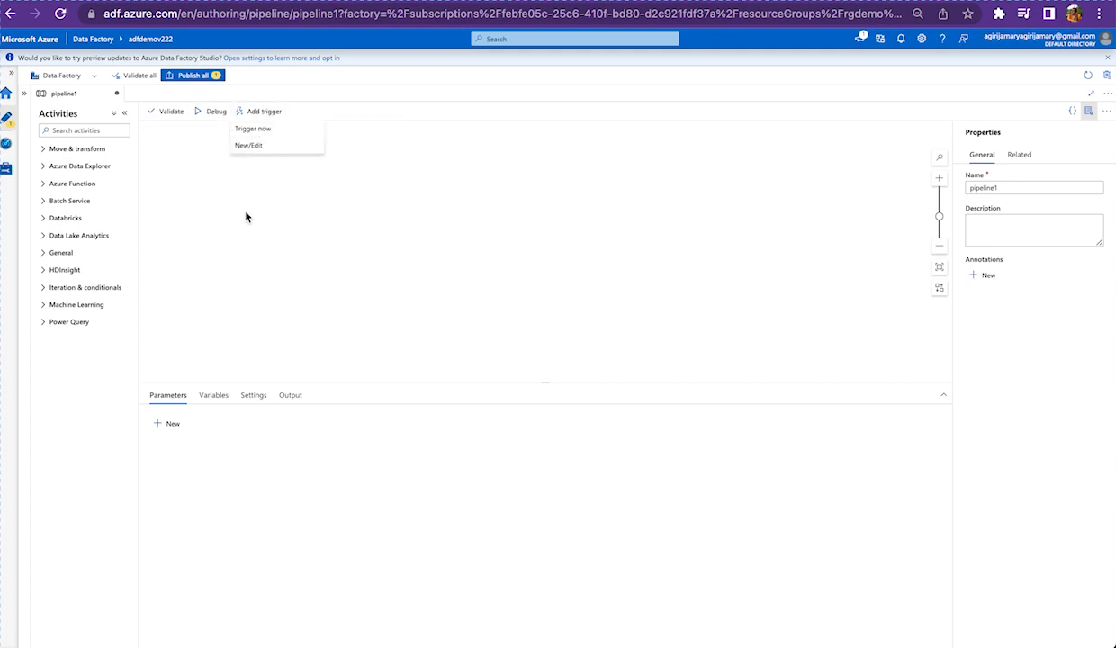
pyautogui.click(256, 241)
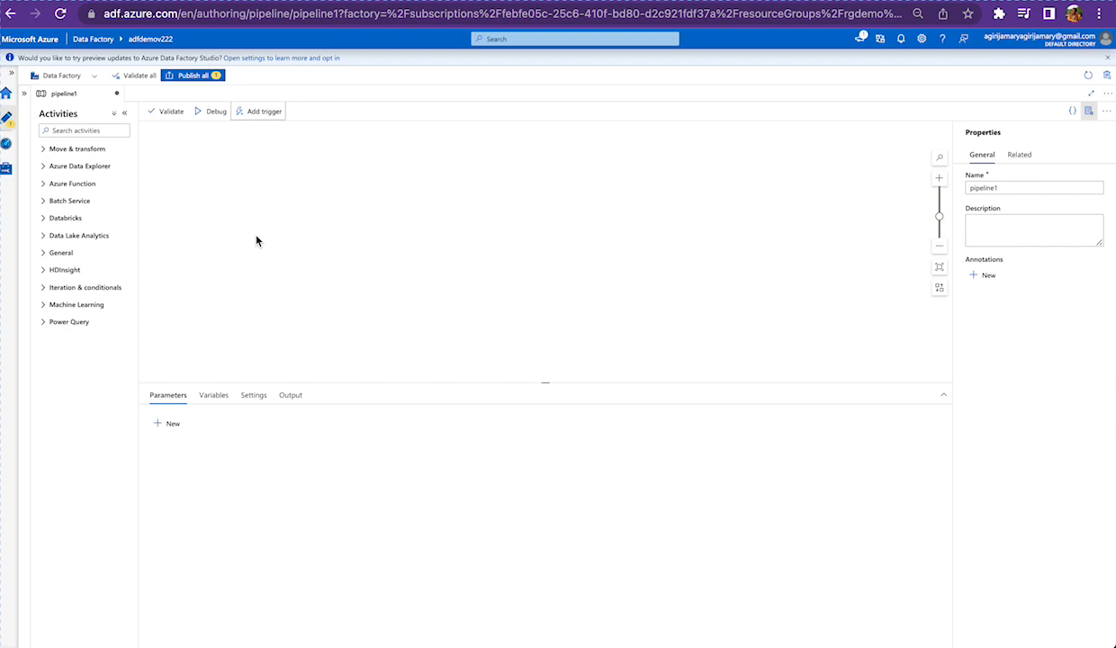
pyautogui.click(262, 111)
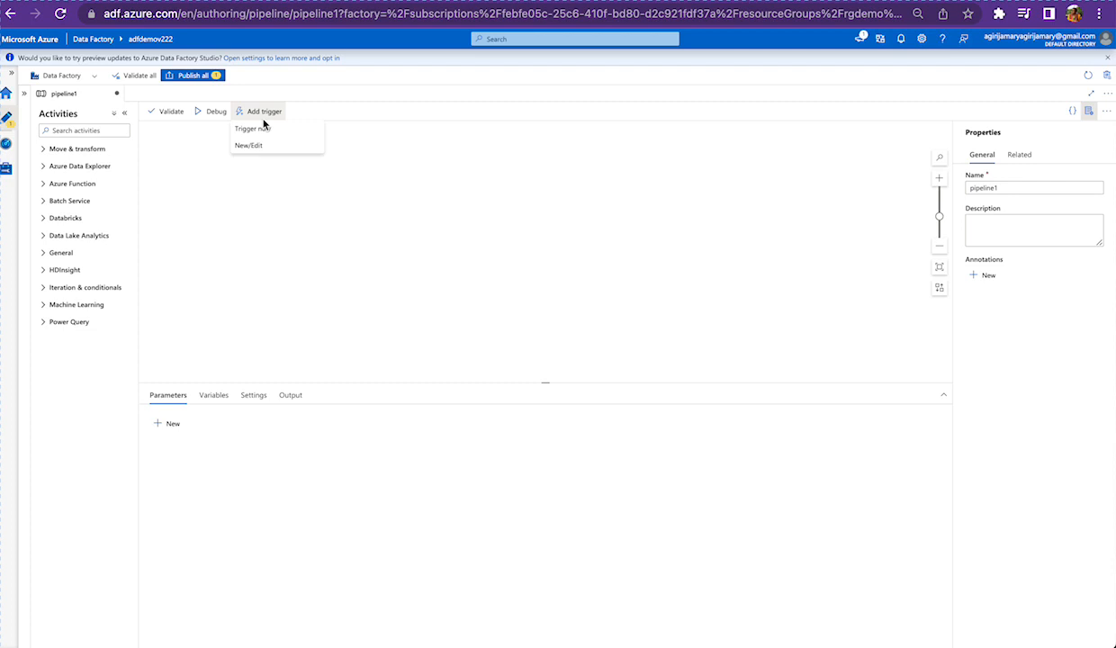
pyautogui.moveTo(210, 124)
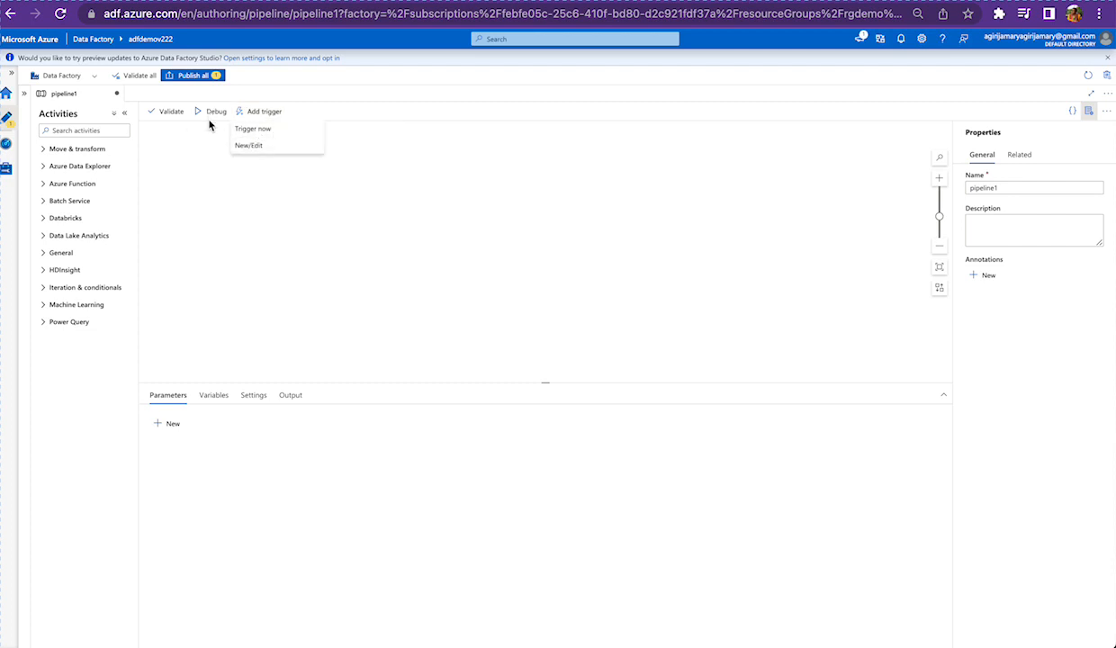
pyautogui.click(205, 165)
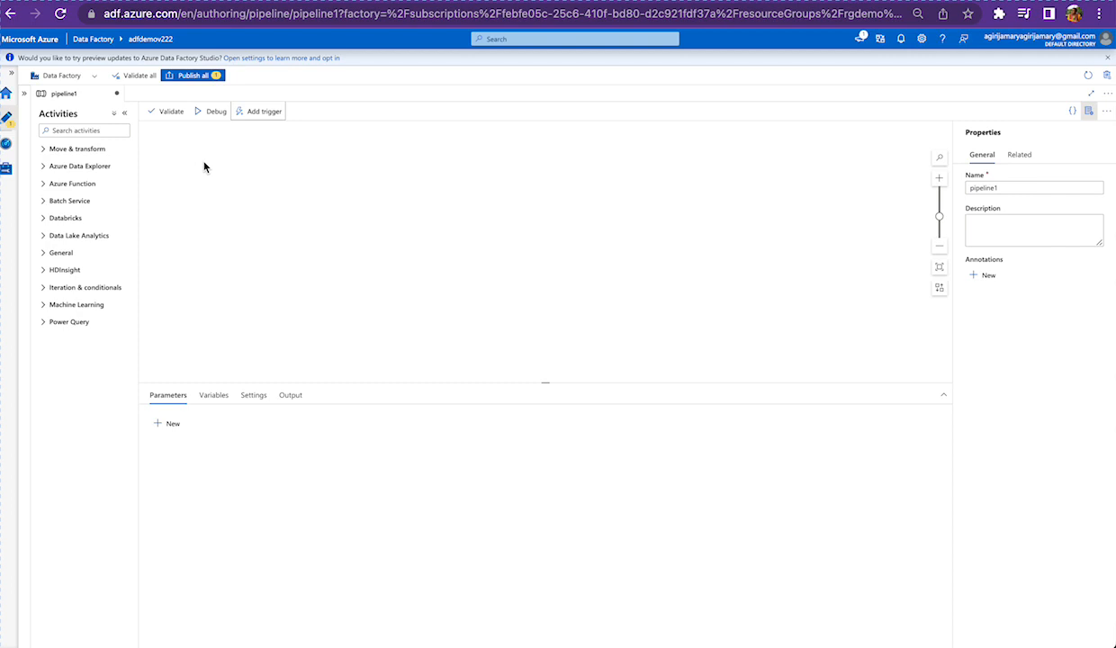
pyautogui.moveTo(216, 112)
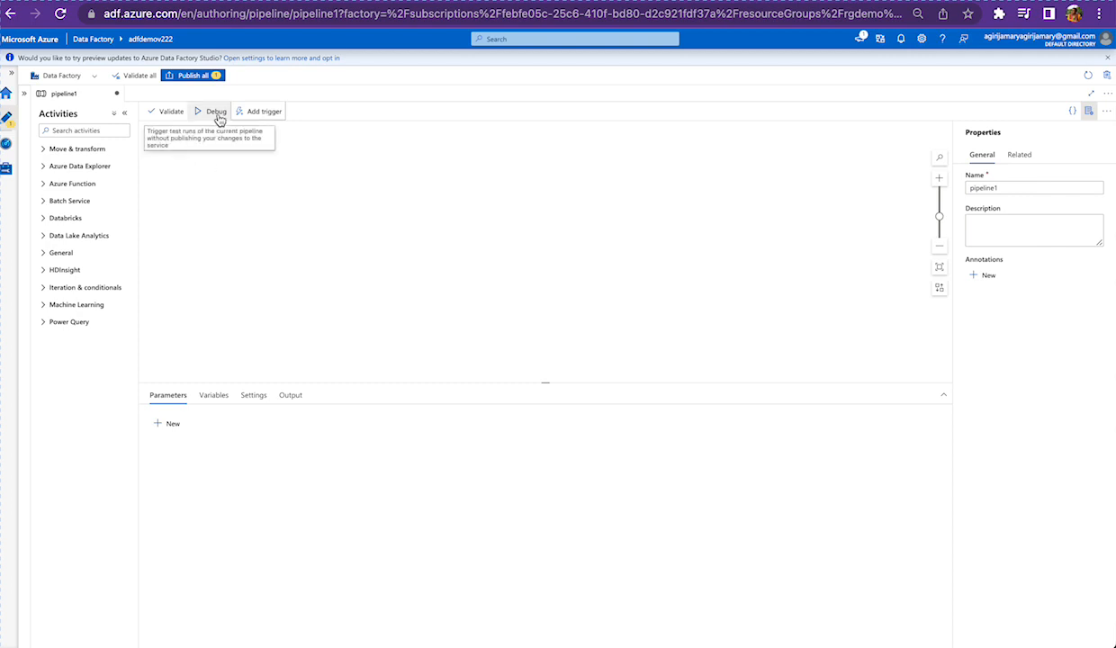
pyautogui.moveTo(267, 223)
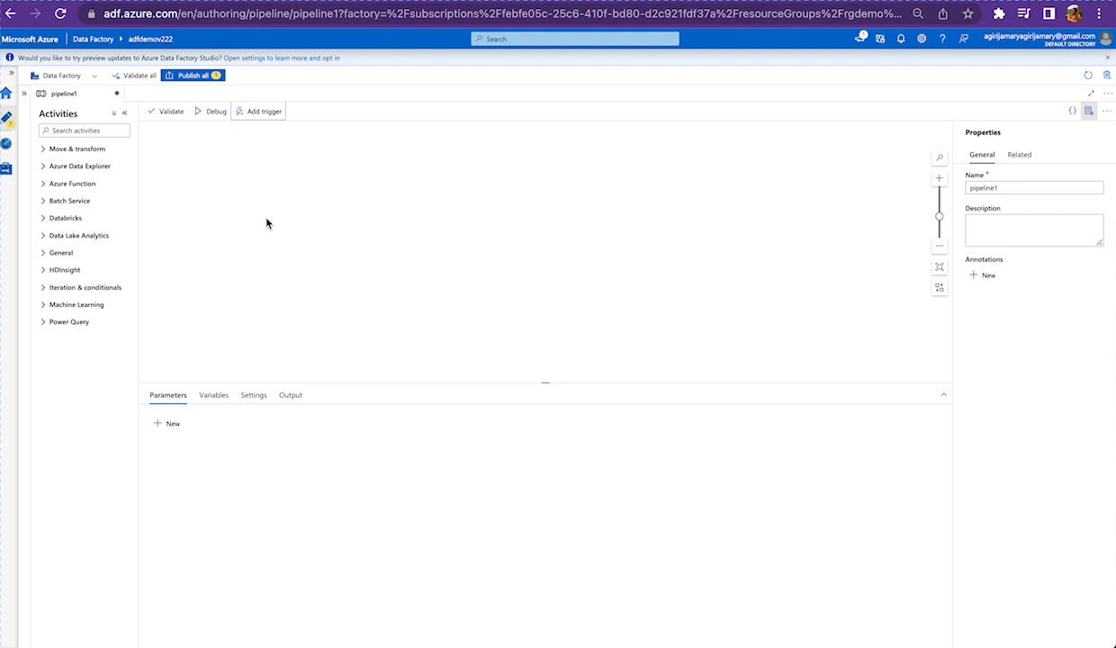
pyautogui.moveTo(227, 158)
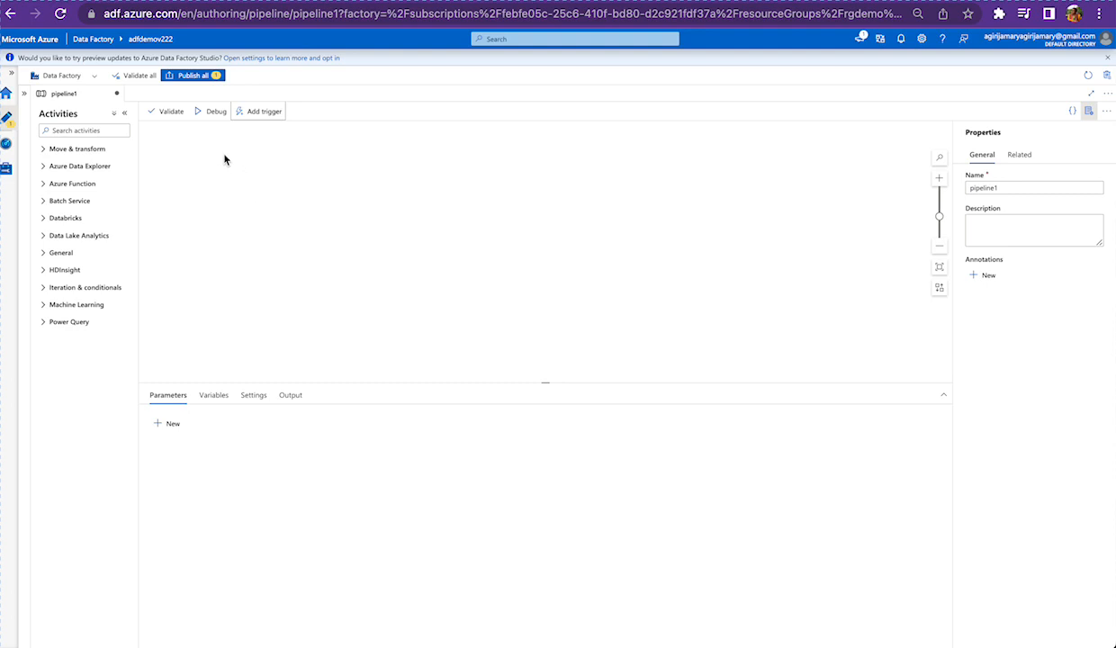
pyautogui.moveTo(230, 189)
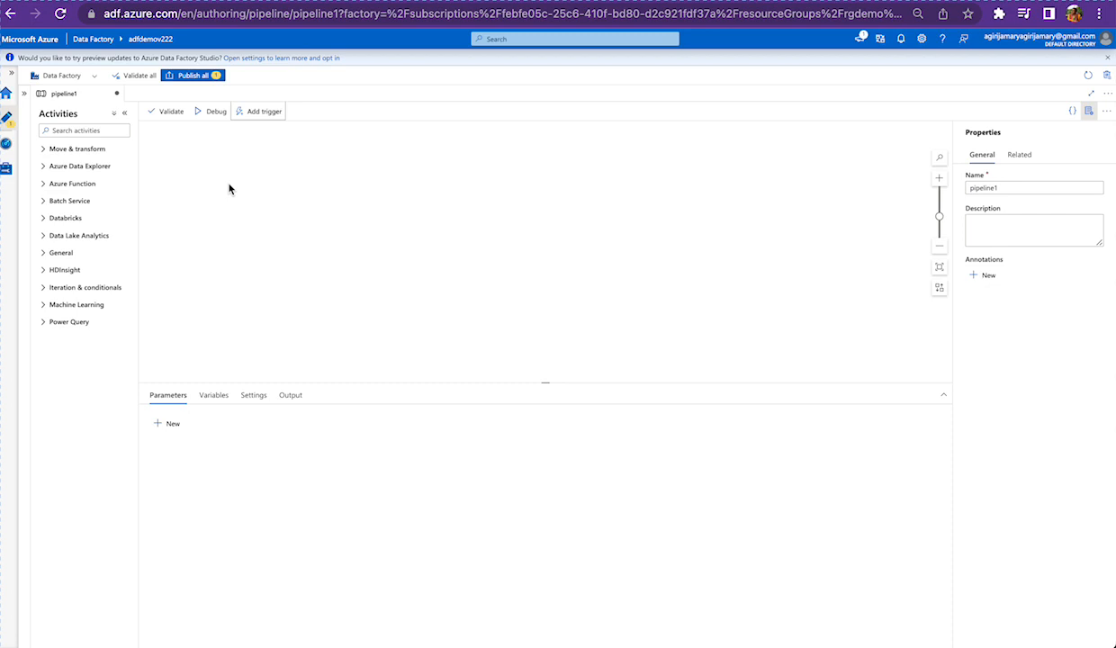
pyautogui.click(263, 112)
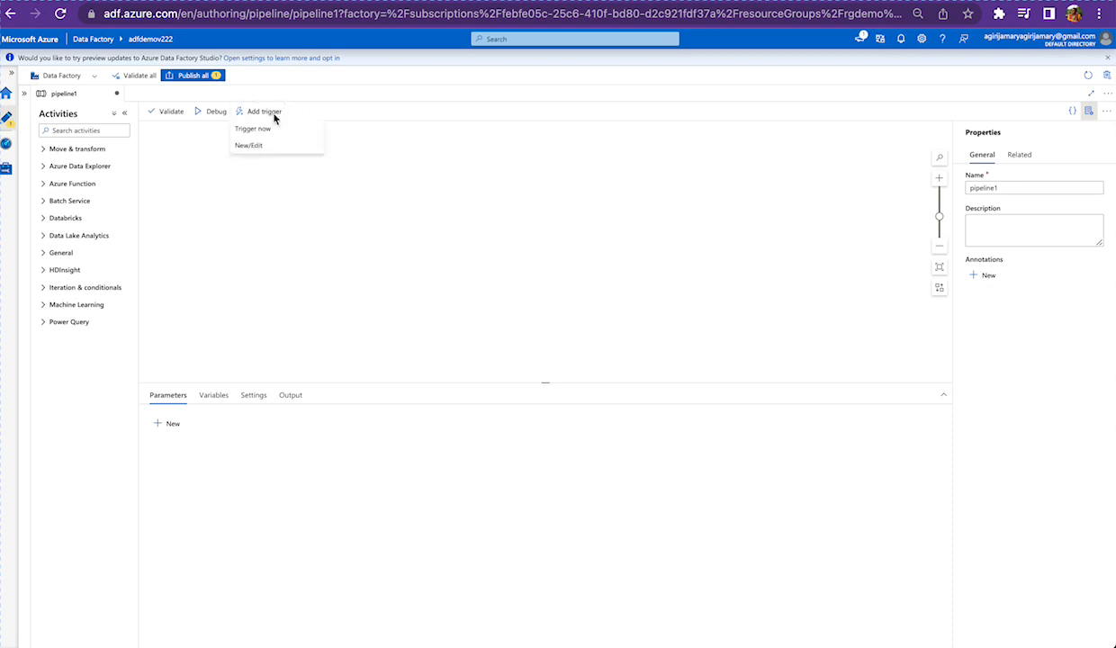
pyautogui.click(277, 266)
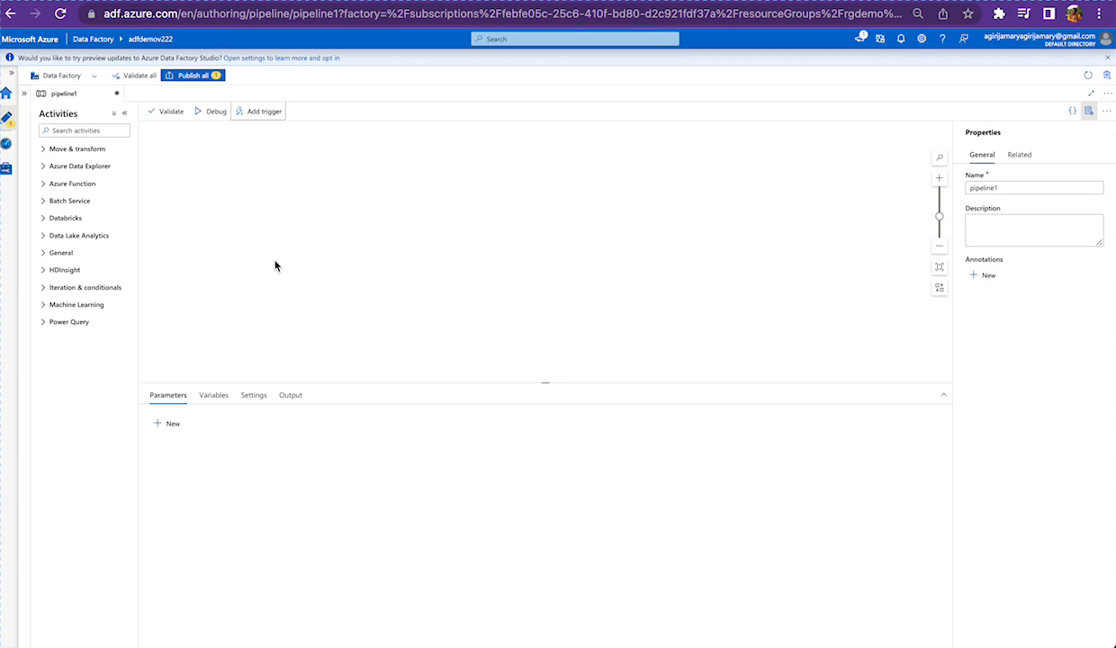
pyautogui.click(263, 111)
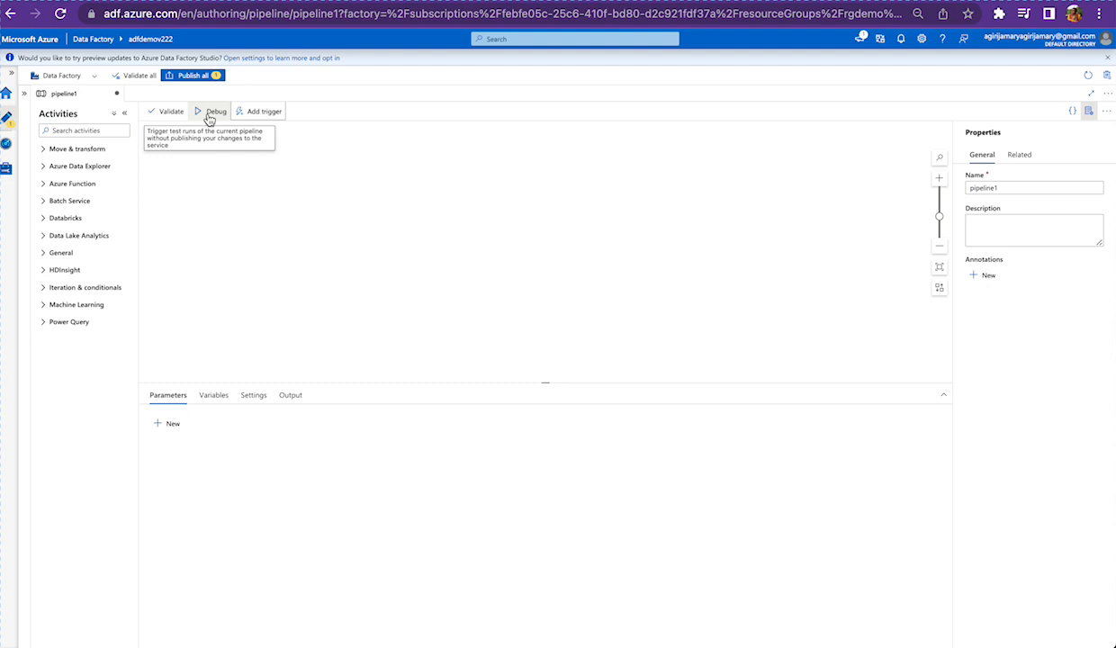
pyautogui.moveTo(290, 241)
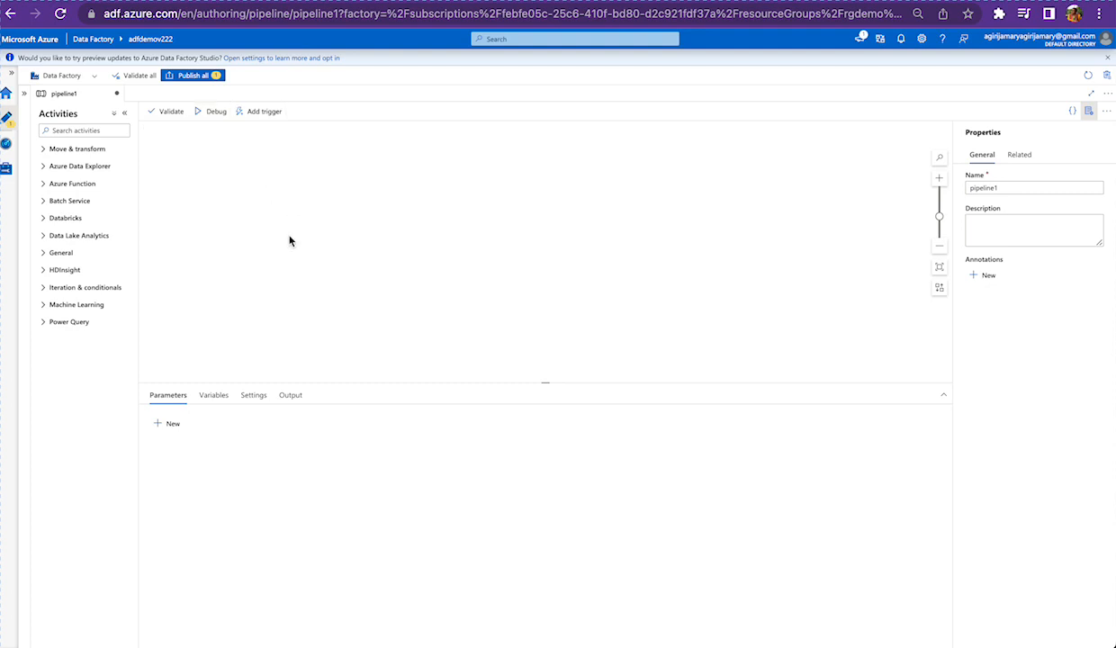
pyautogui.moveTo(260, 126)
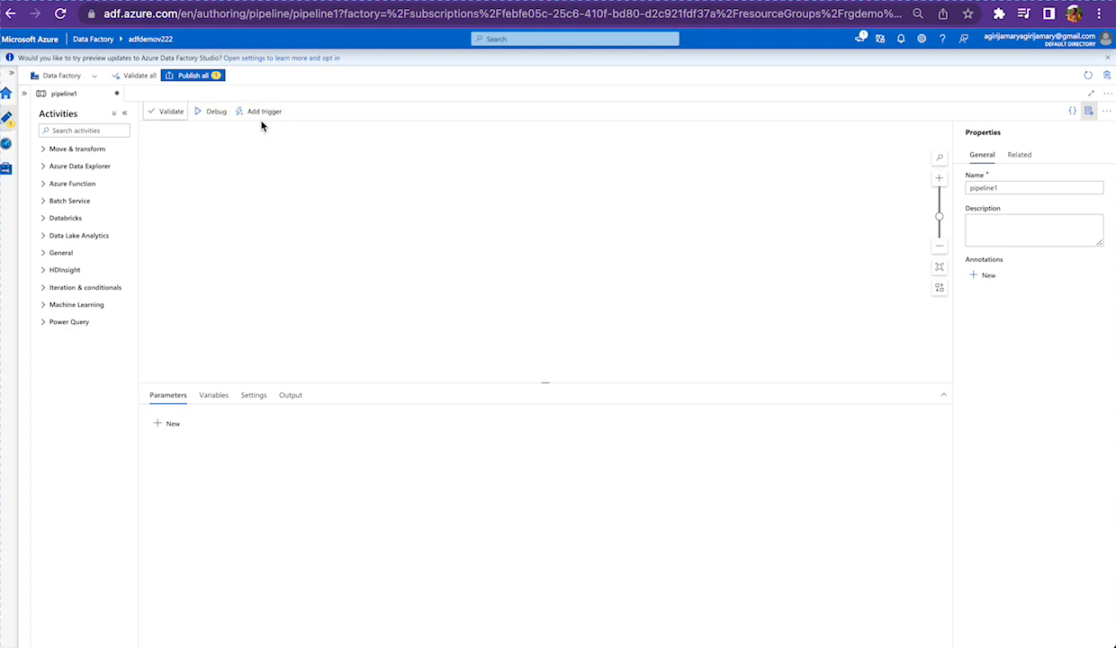
pyautogui.click(263, 112)
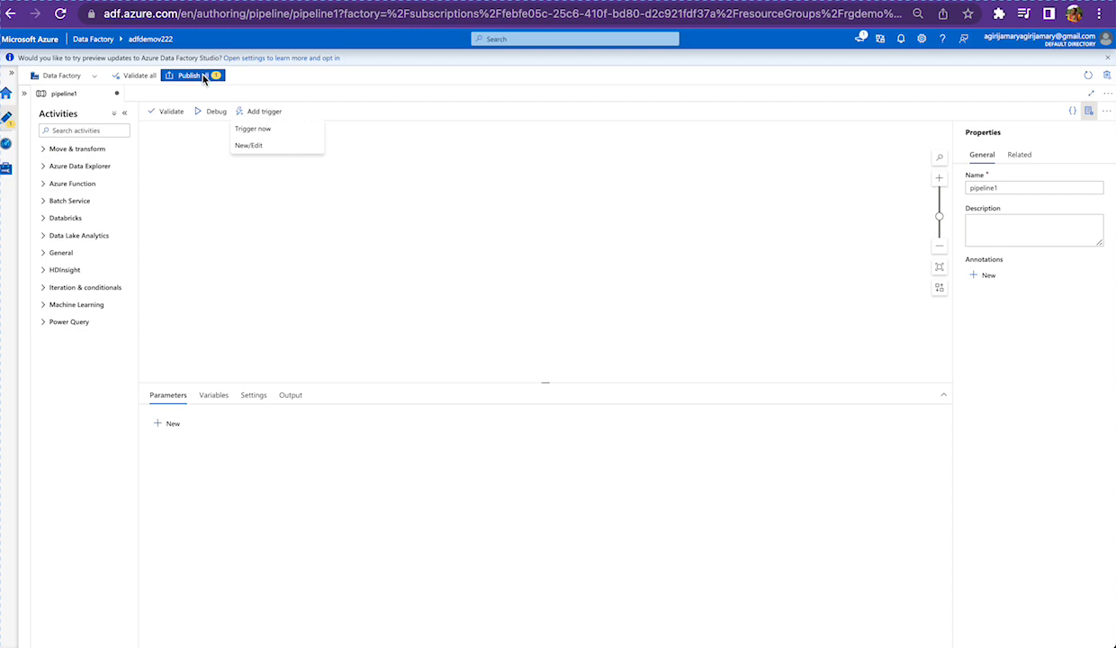
pyautogui.moveTo(252, 129)
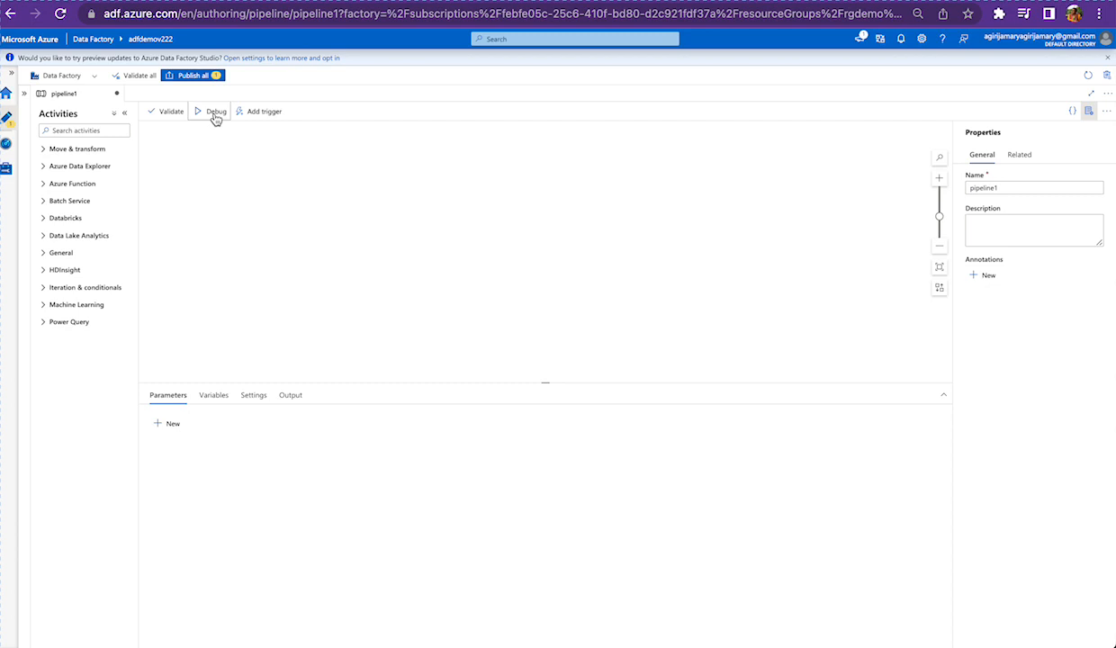
# Step: Show the Add trigger choices (Trigger now, New/Edit) over the empty pipeline1 canvas
pyautogui.click(263, 112)
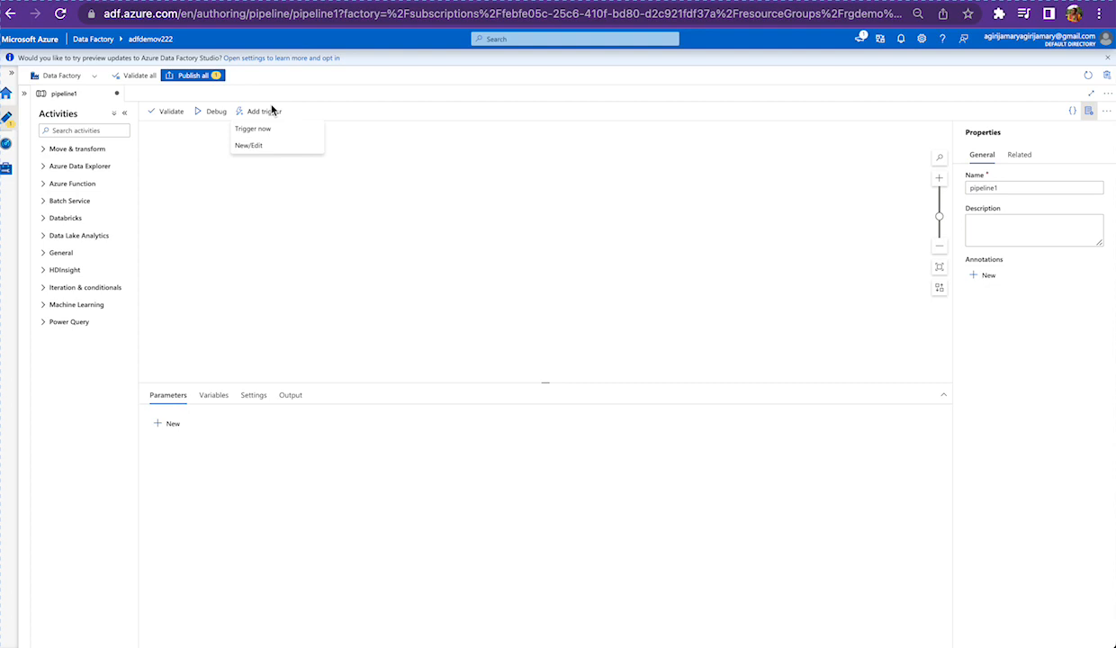
pyautogui.moveTo(678, 191)
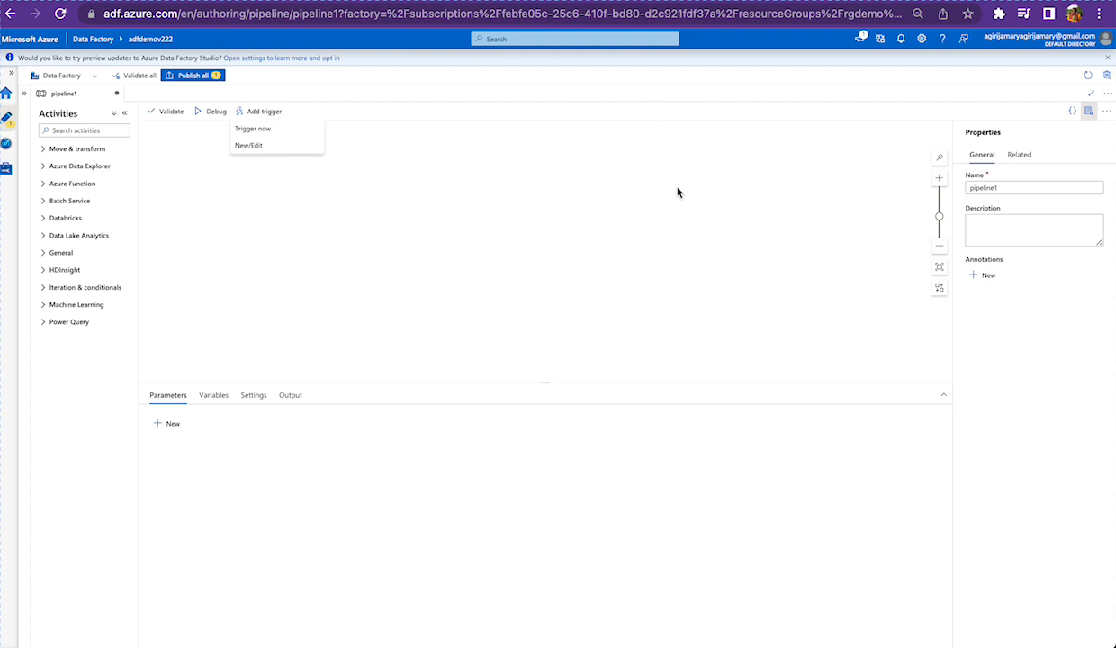
pyautogui.moveTo(619, 105)
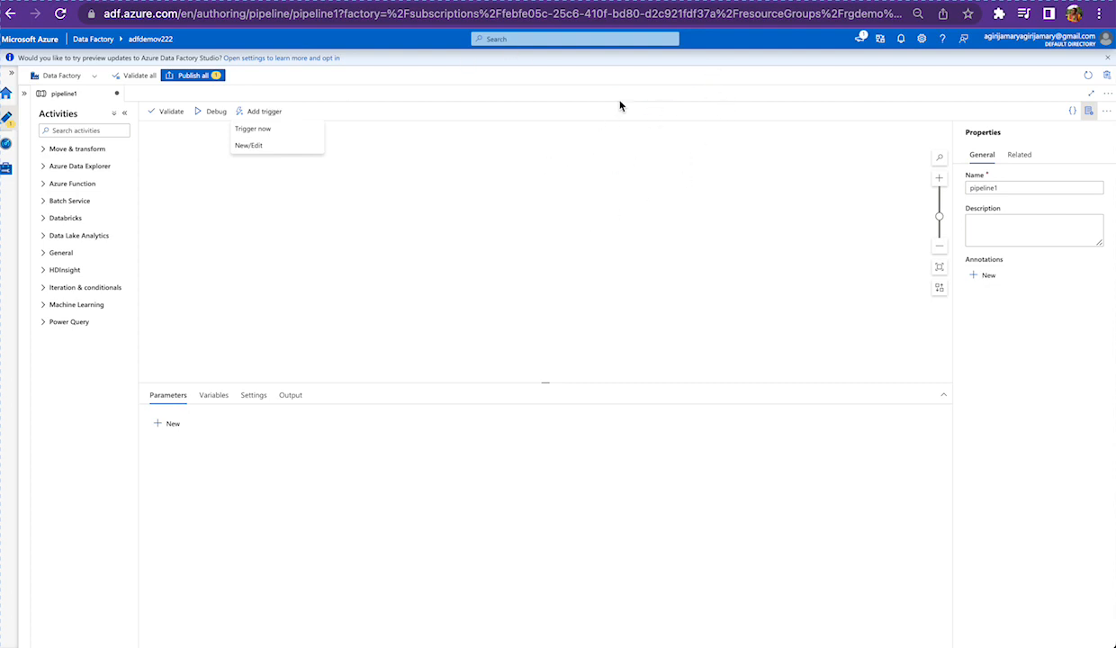
pyautogui.moveTo(637, 109)
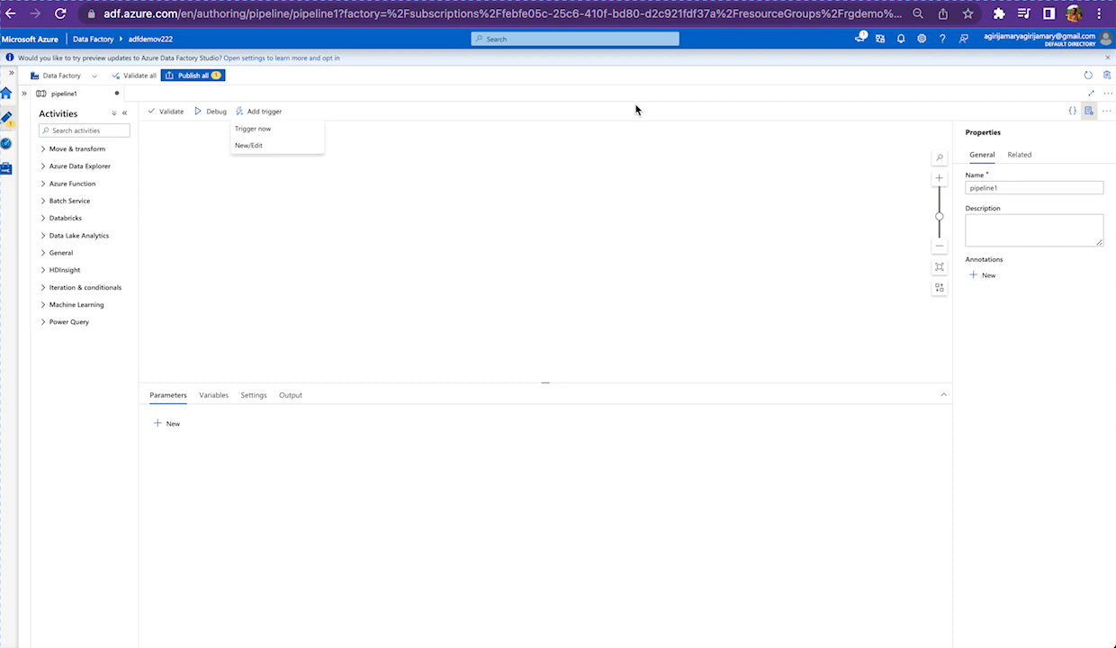